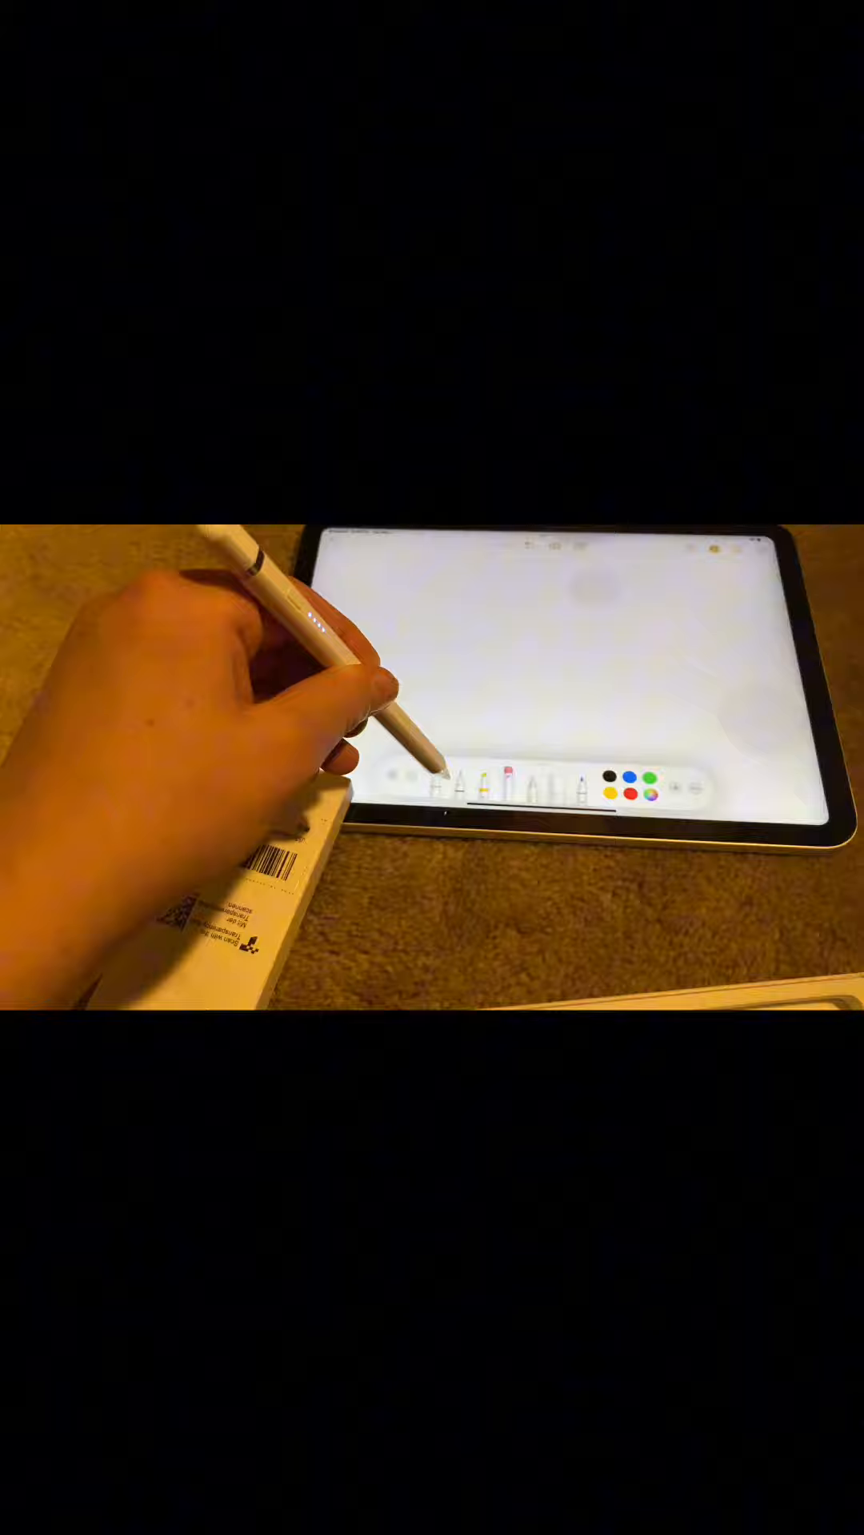
# Handwrite 'Hi' in green pen strokes on the blank note canvas with the stylus
pyautogui.moveTo(424, 665); pyautogui.dragTo(421, 705)
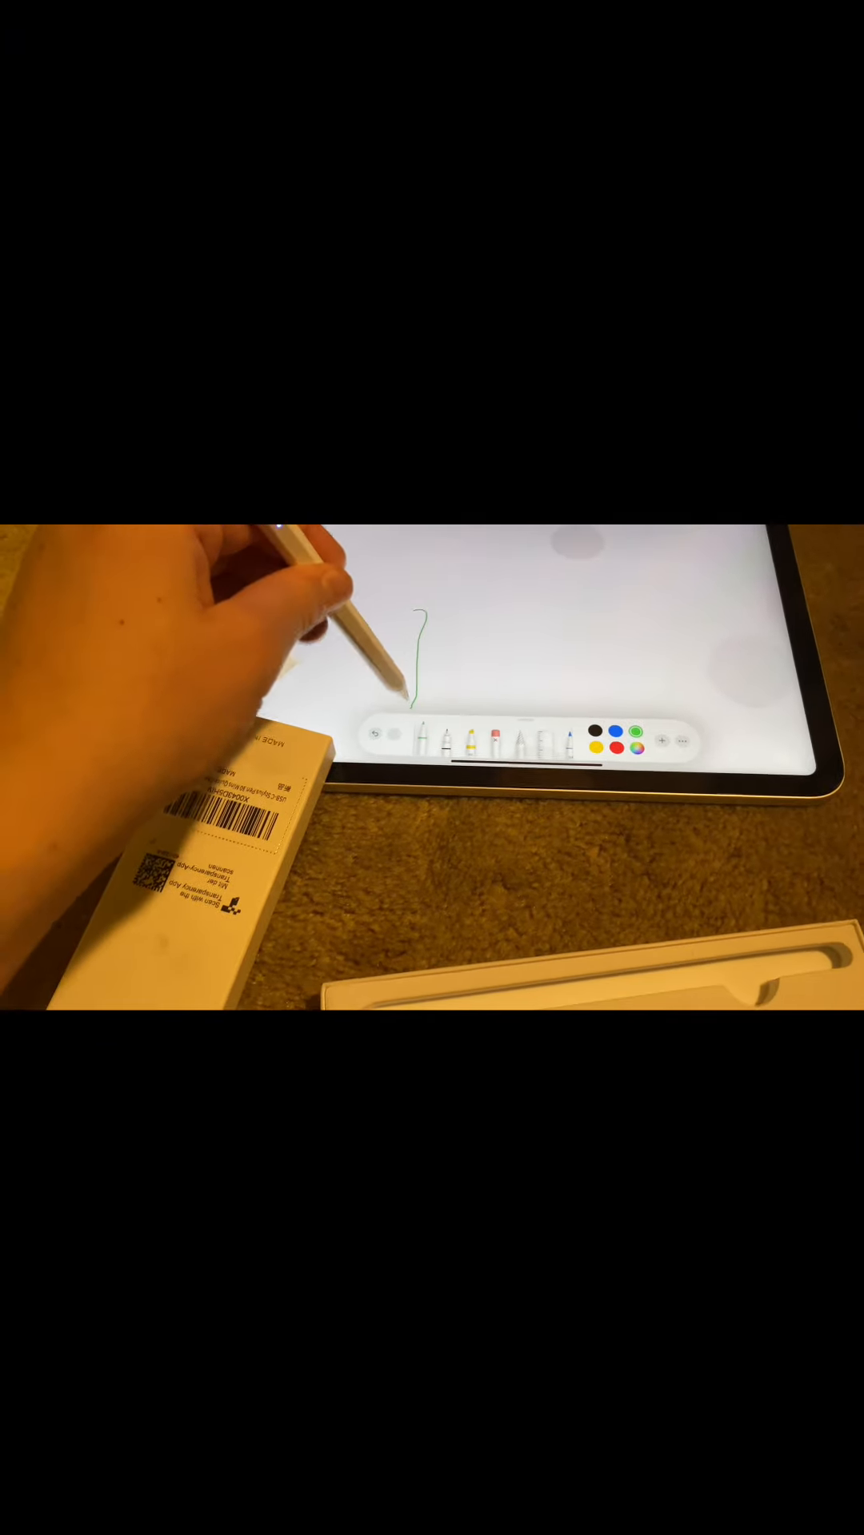
pyautogui.moveTo(411, 637); pyautogui.dragTo(471, 665)
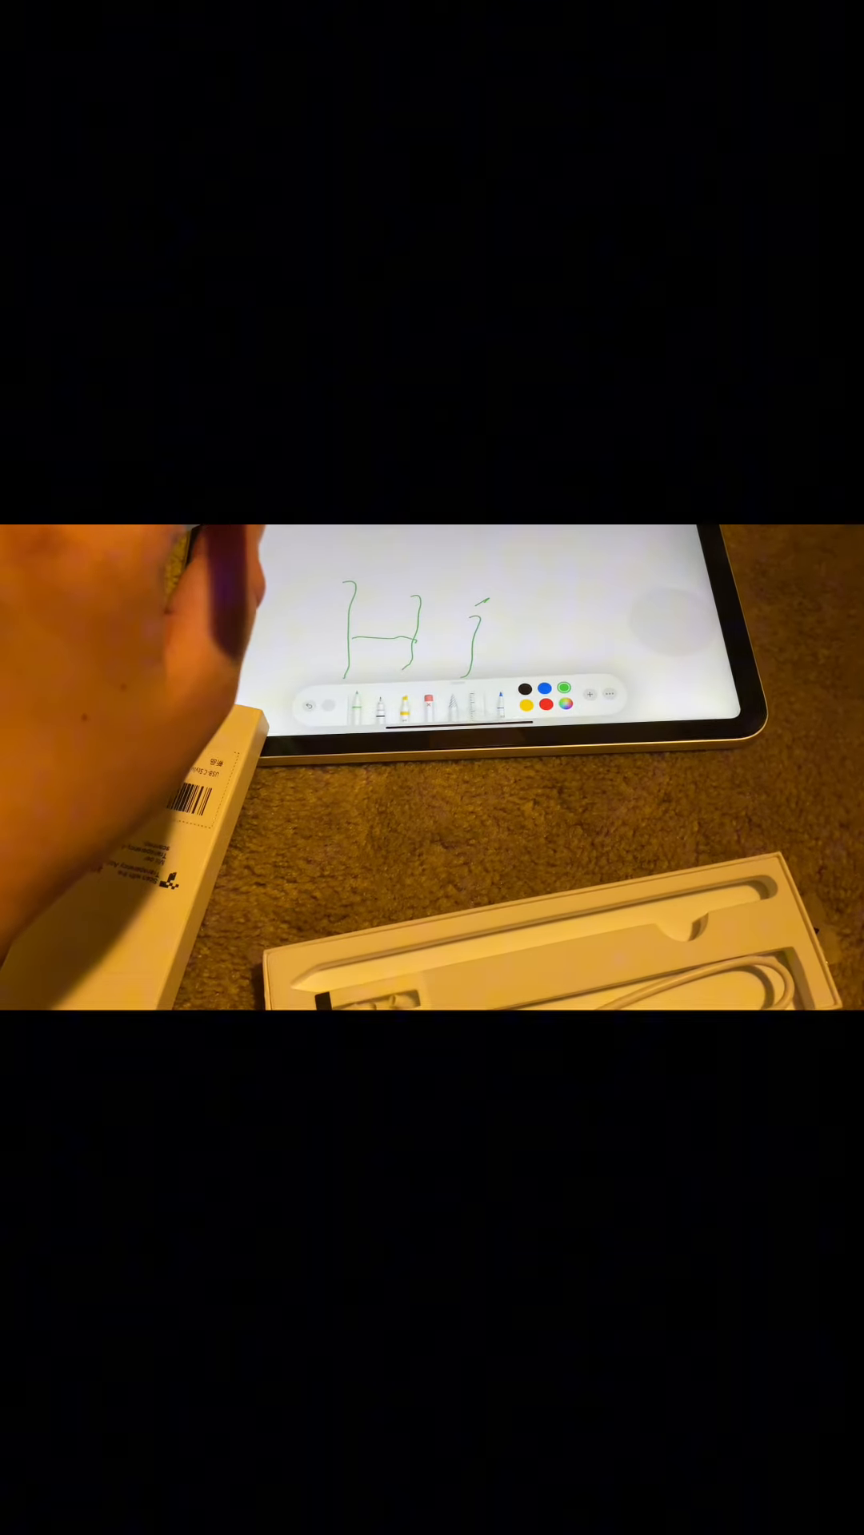